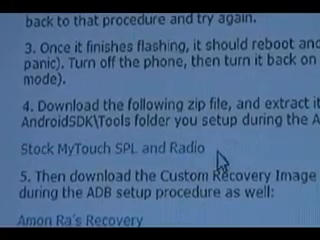
scroll("up", 3)
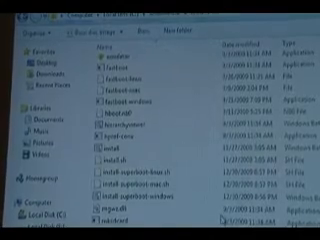
scroll("down", 3)
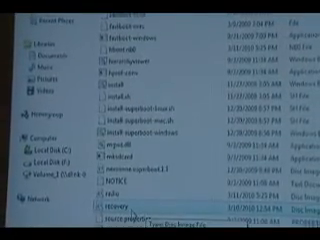